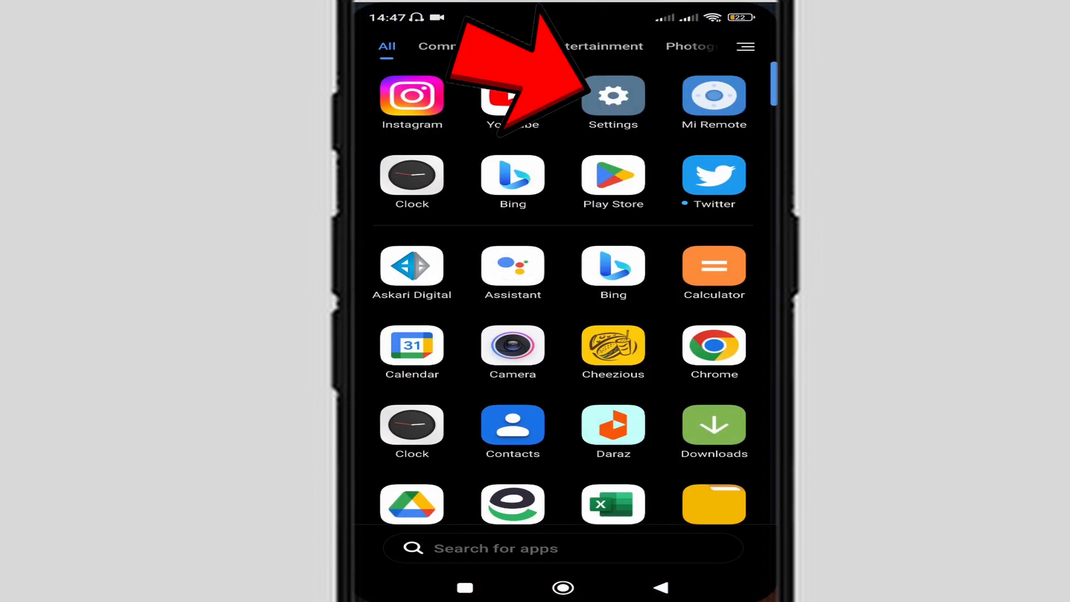
Launch the Settings app from the app drawer
left_click(612, 97)
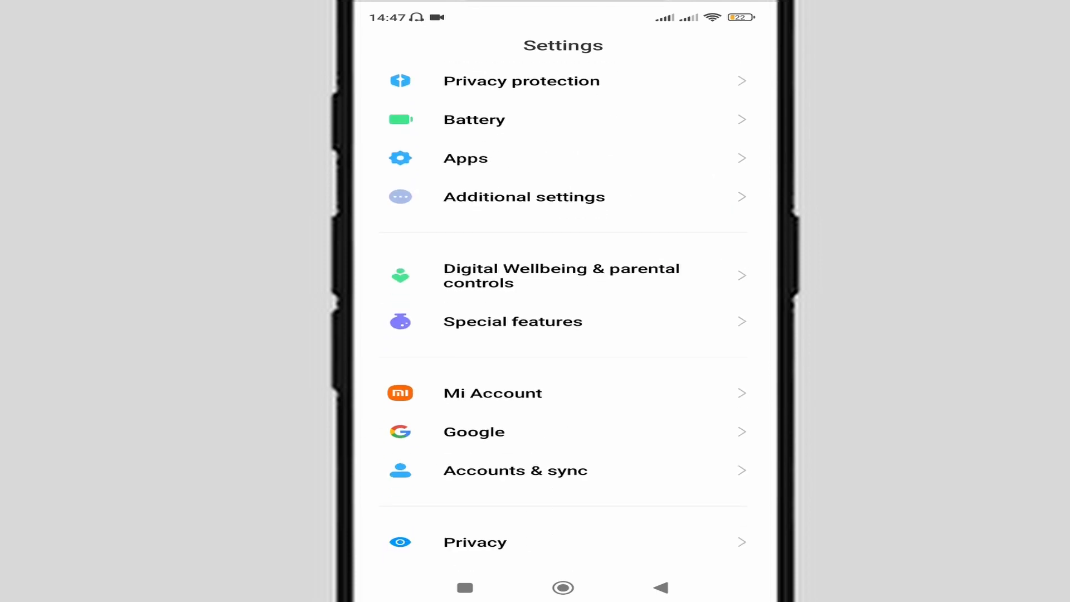
Go through Additional settings and Languages and input into Gboard's settings
left_click(524, 196)
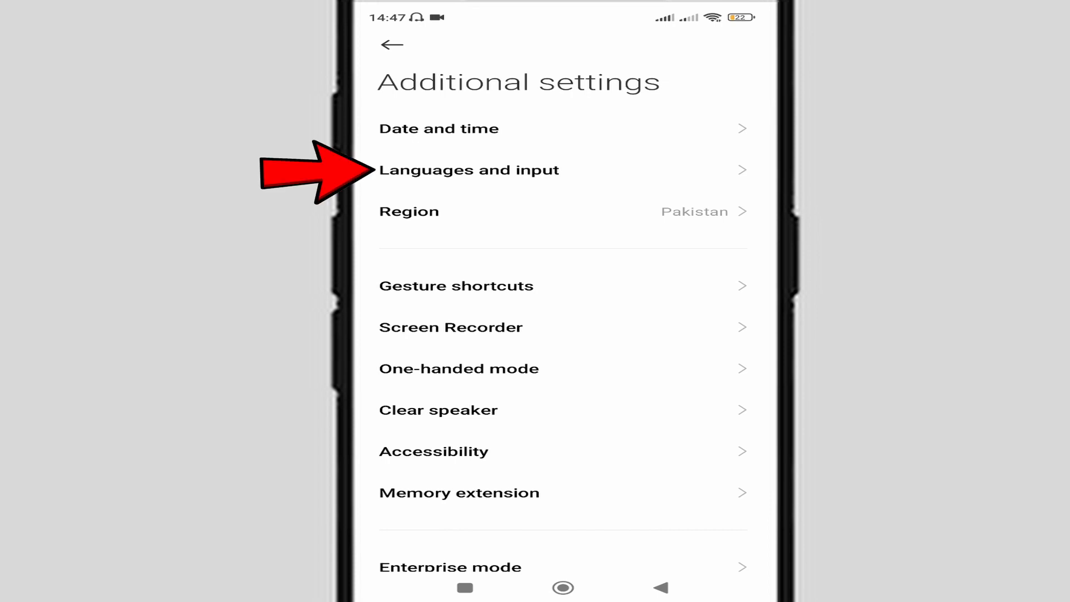
left_click(469, 170)
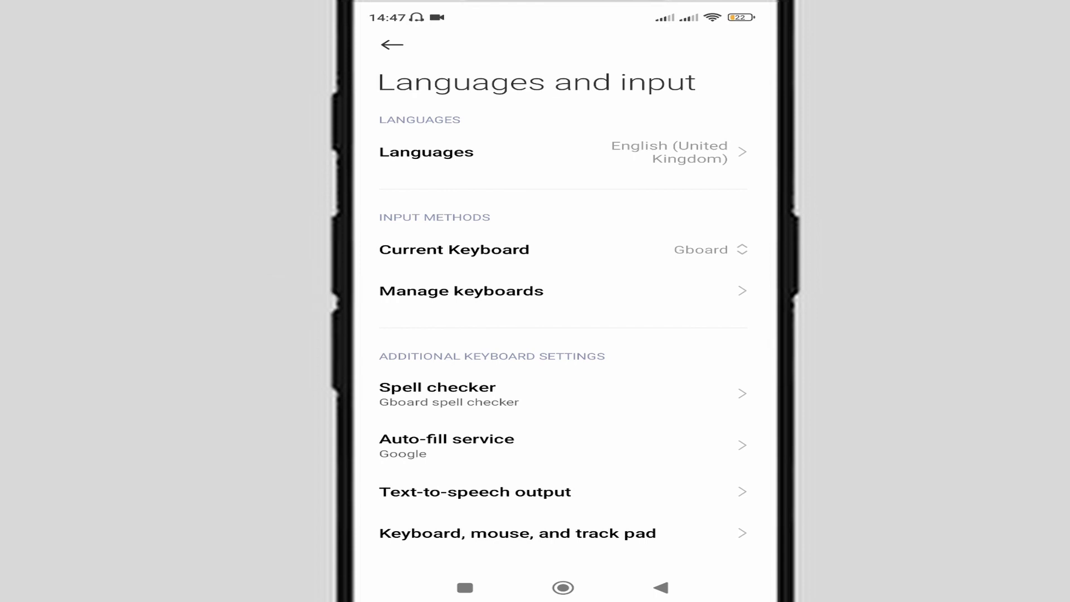
left_click(461, 291)
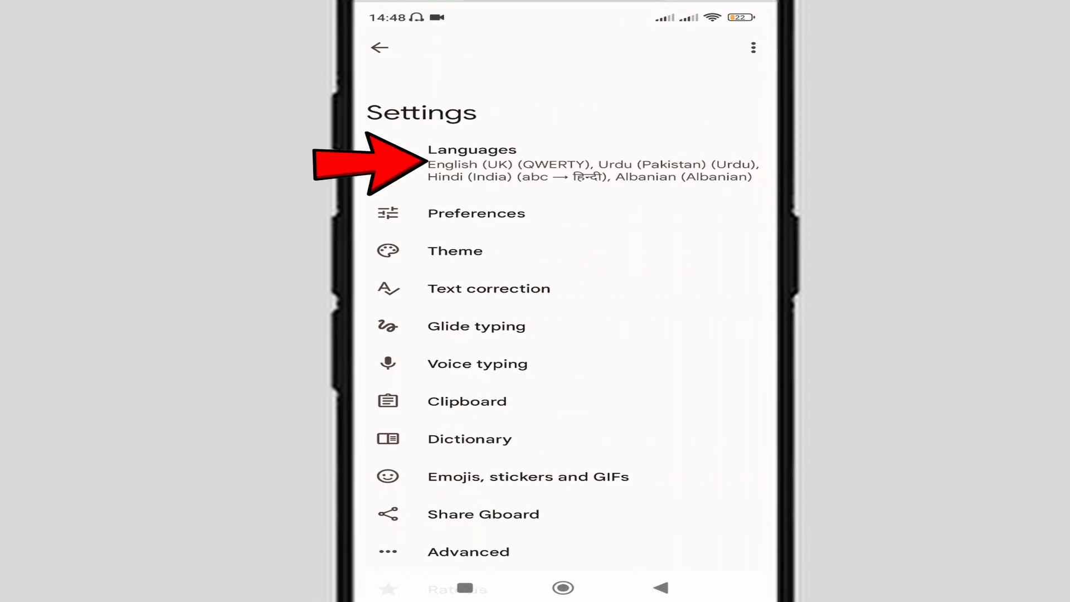
Open Gboard Languages and start adding a new keyboard
left_click(471, 164)
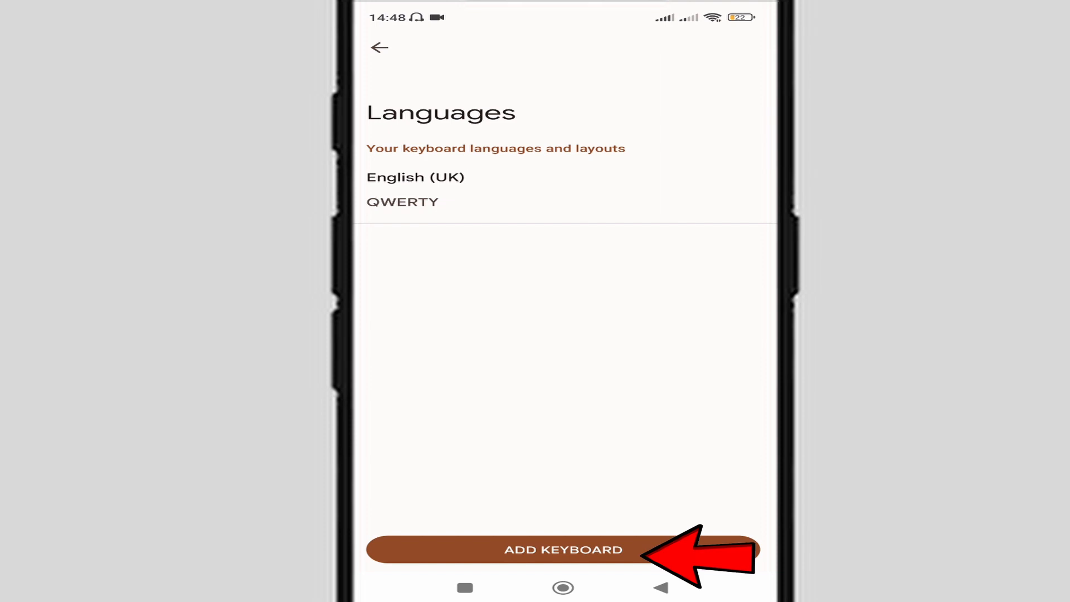
left_click(563, 549)
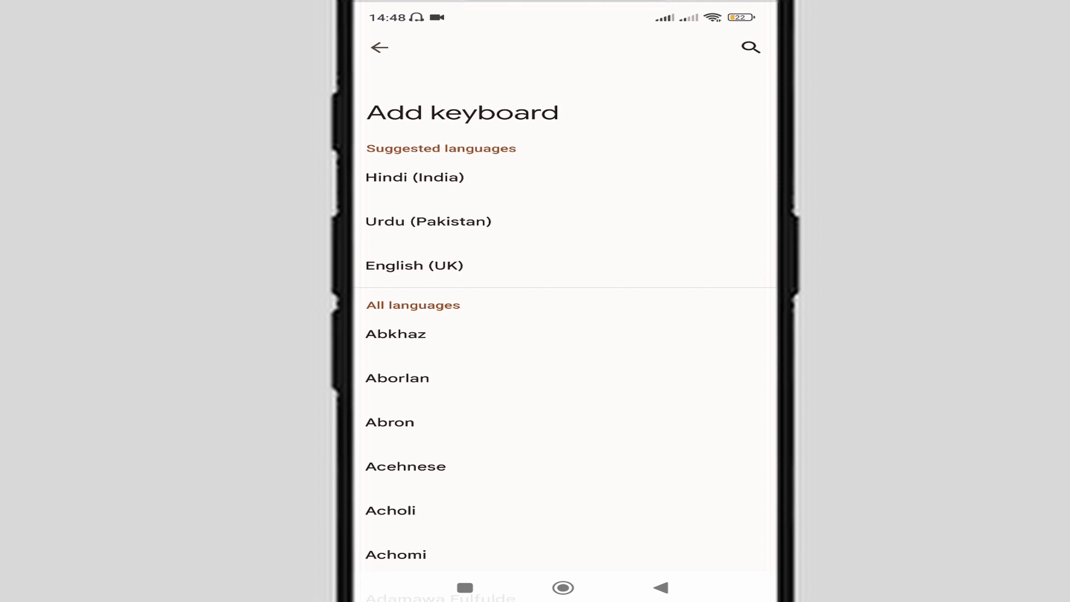
Scroll the language list to find Hindi (India)
scroll("down", 3)
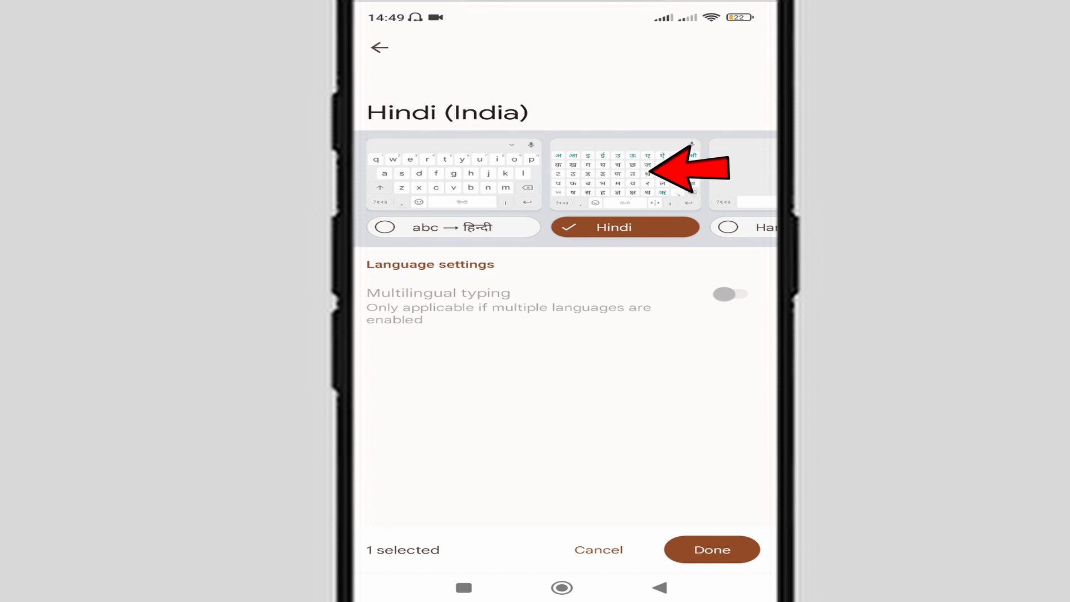
left_click(712, 550)
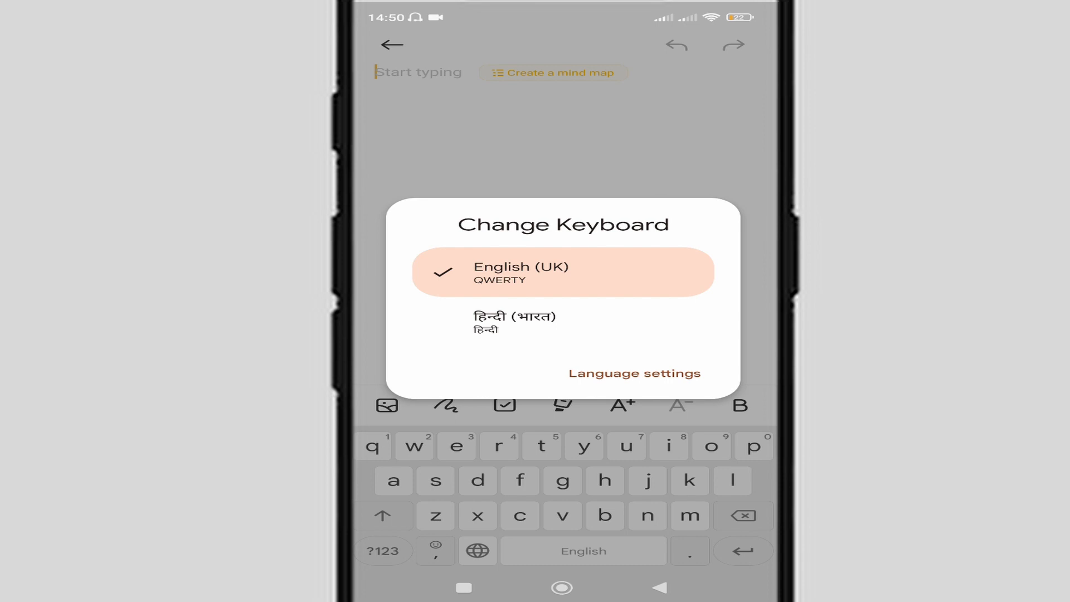
Choose हिन्दी (भारत) in the Change Keyboard dialog
left_click(518, 323)
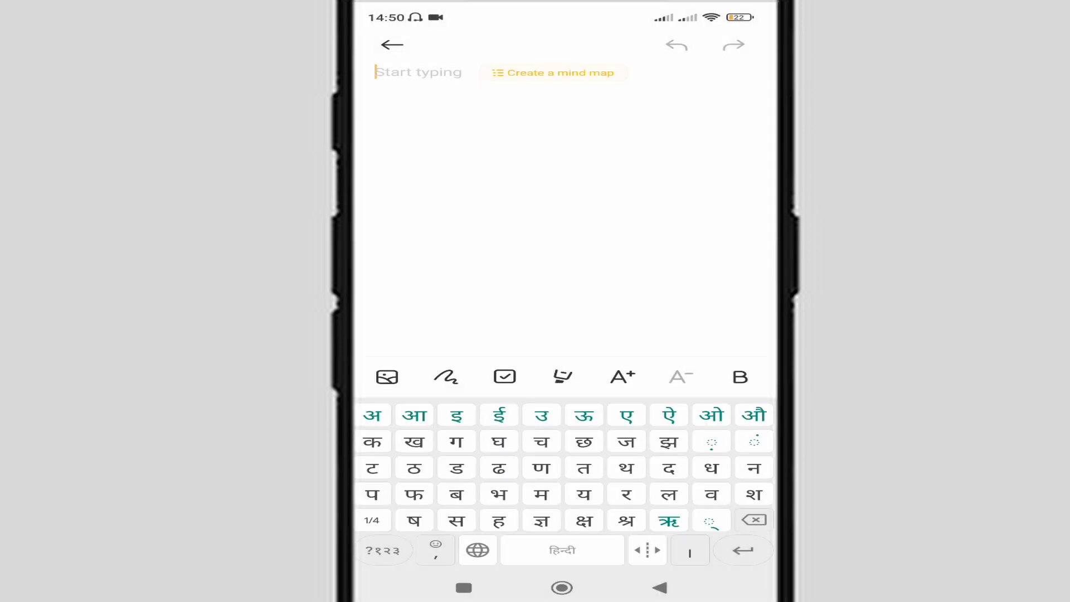